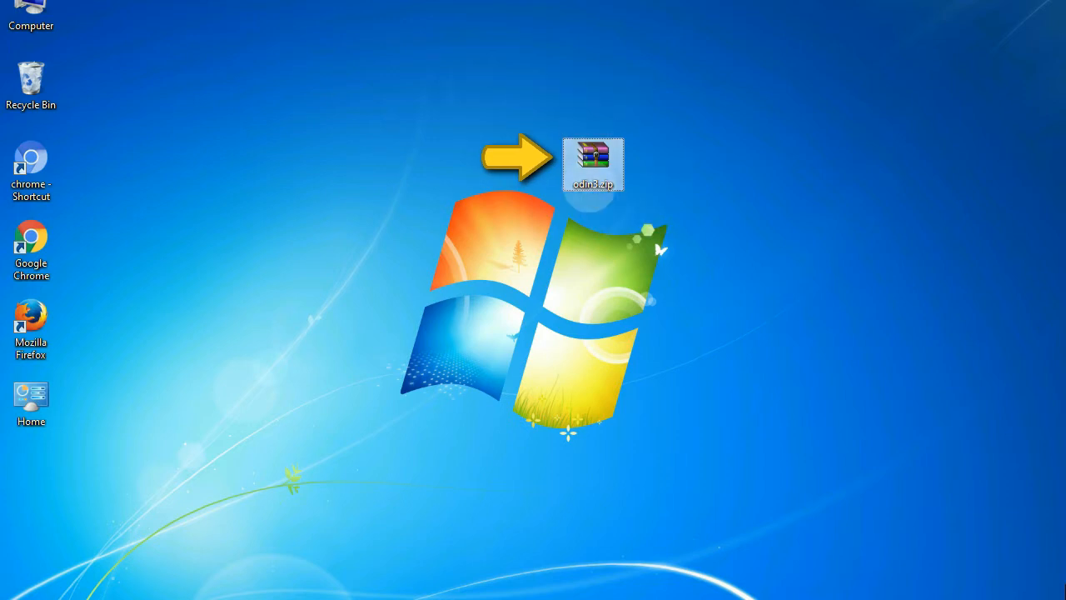
{"action": "mouse_move", "coordinate": [594, 162]}
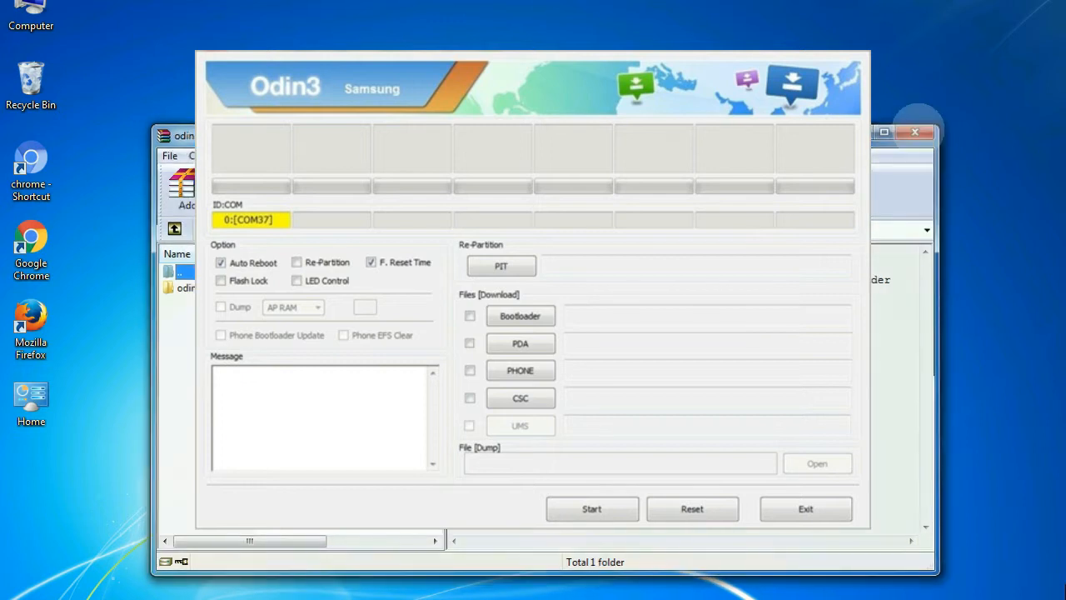
Flash the E500 HOME tar.md5 firmware in Odin3 until it shows PASS
{"action": "left_click", "coordinate": [591, 508]}
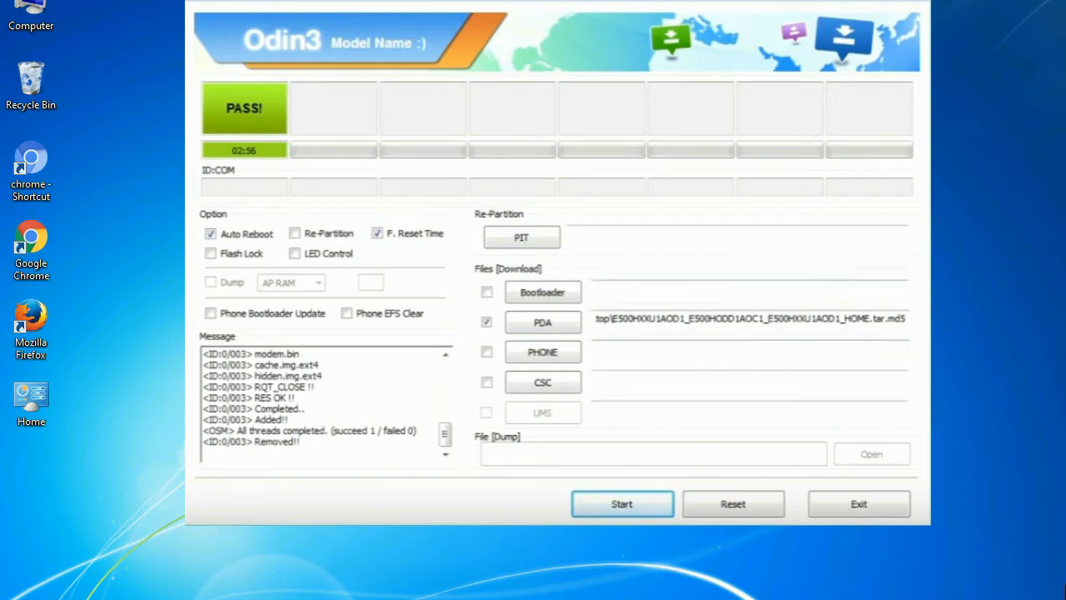
Exit Odin3, leaving the Odin_v3.09 archive on the desktop
{"action": "left_click", "coordinate": [859, 503]}
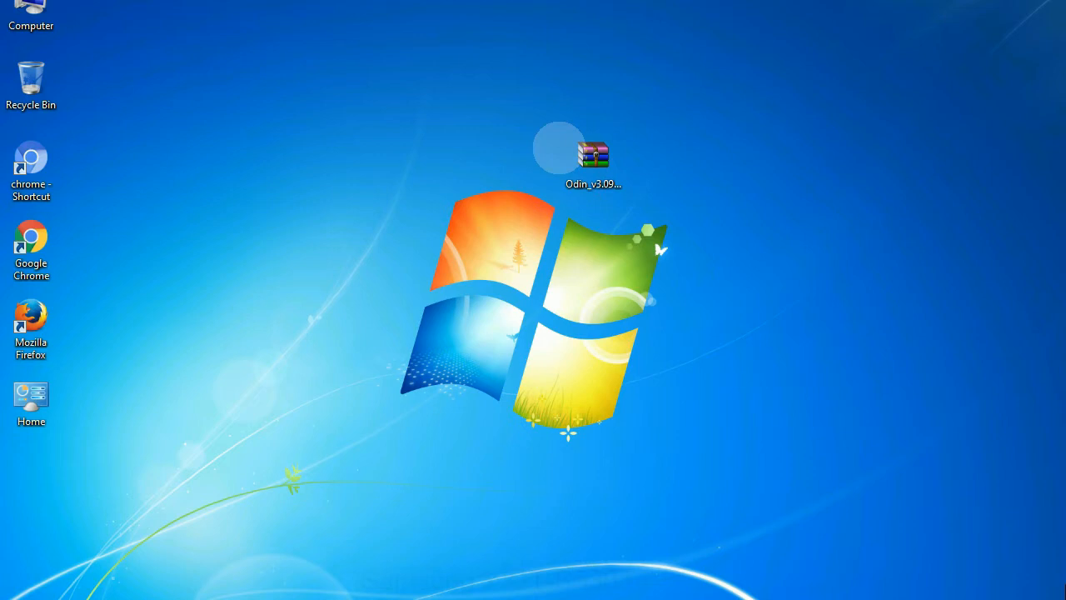
Extract the Odin_v3.09 archive here and select Odin3 v3.09.exe in its folder
{"action": "left_click", "coordinate": [593, 158]}
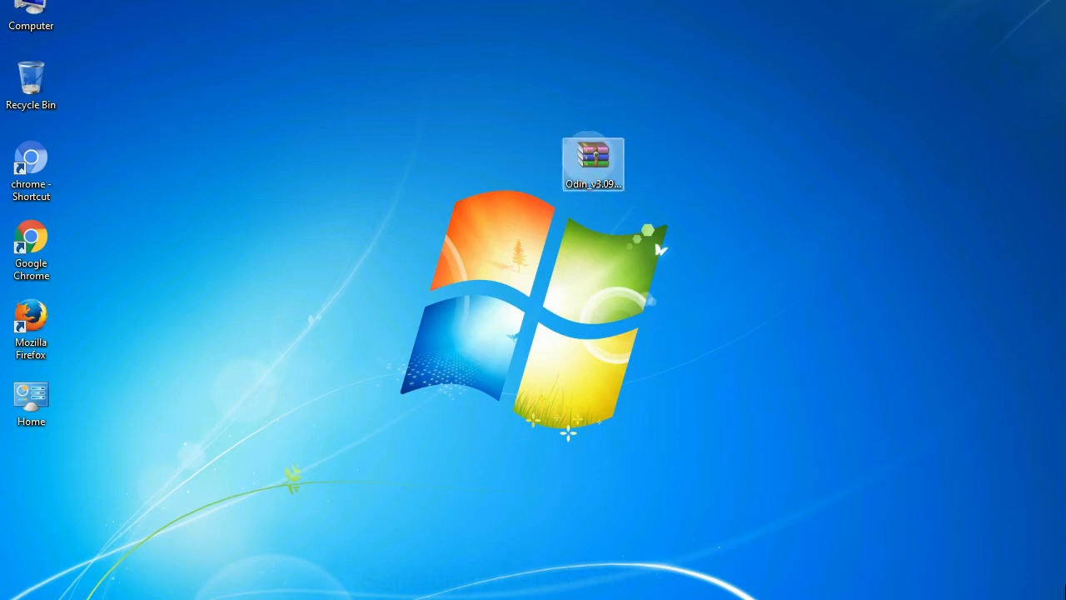
{"action": "right_click", "coordinate": [593, 161]}
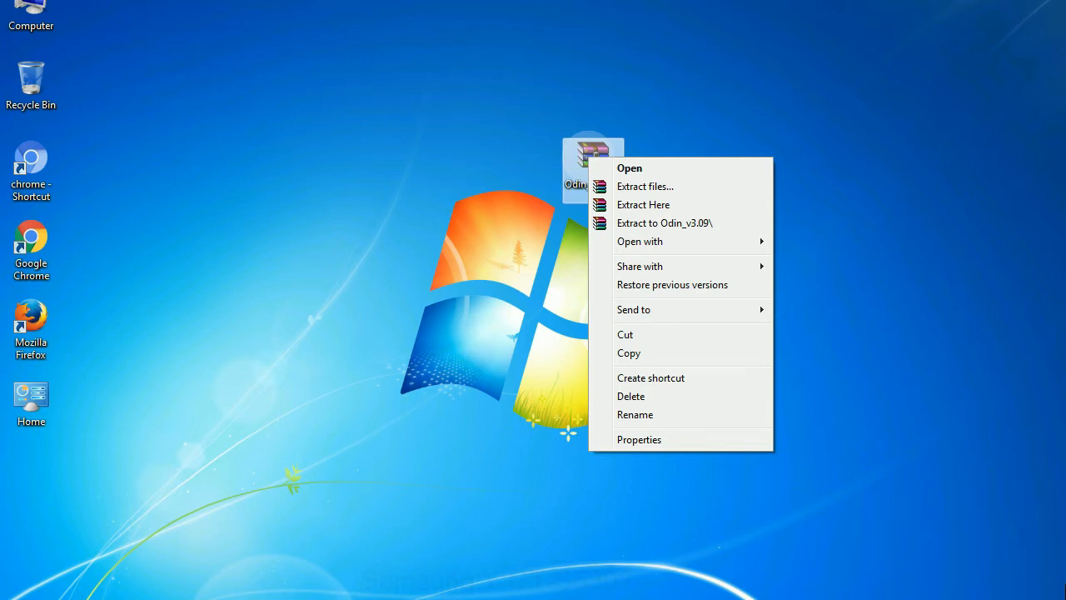
{"action": "mouse_move", "coordinate": [643, 204]}
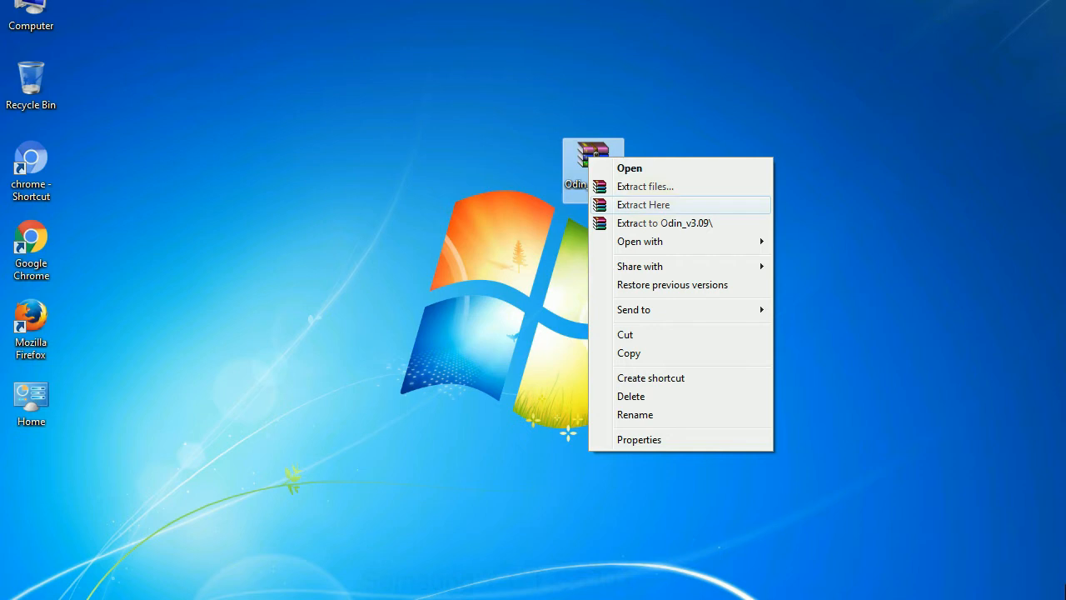
{"action": "left_click", "coordinate": [644, 204]}
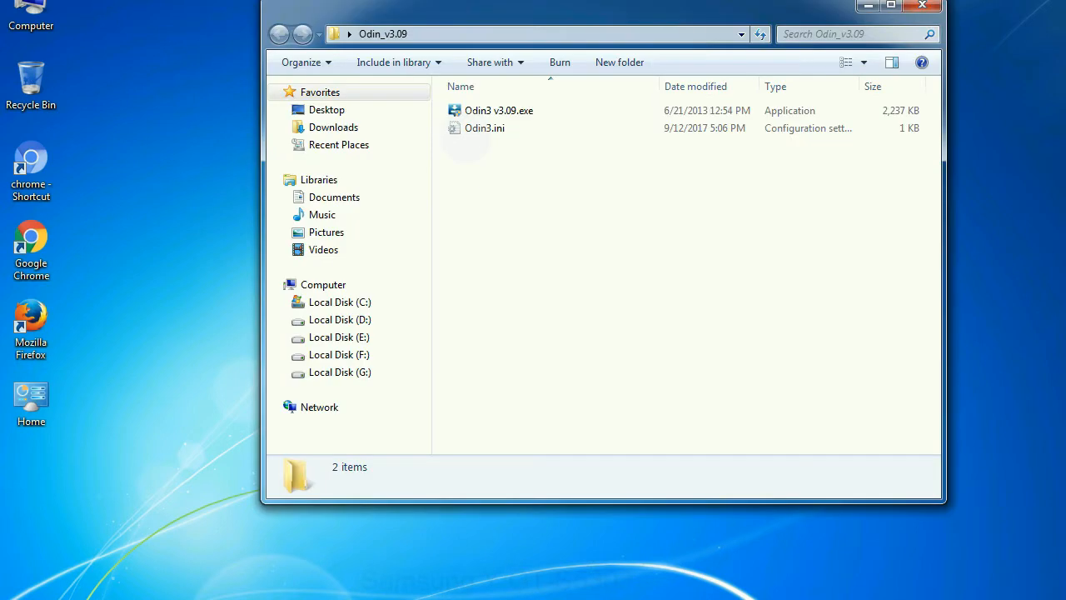
{"action": "right_click", "coordinate": [498, 110]}
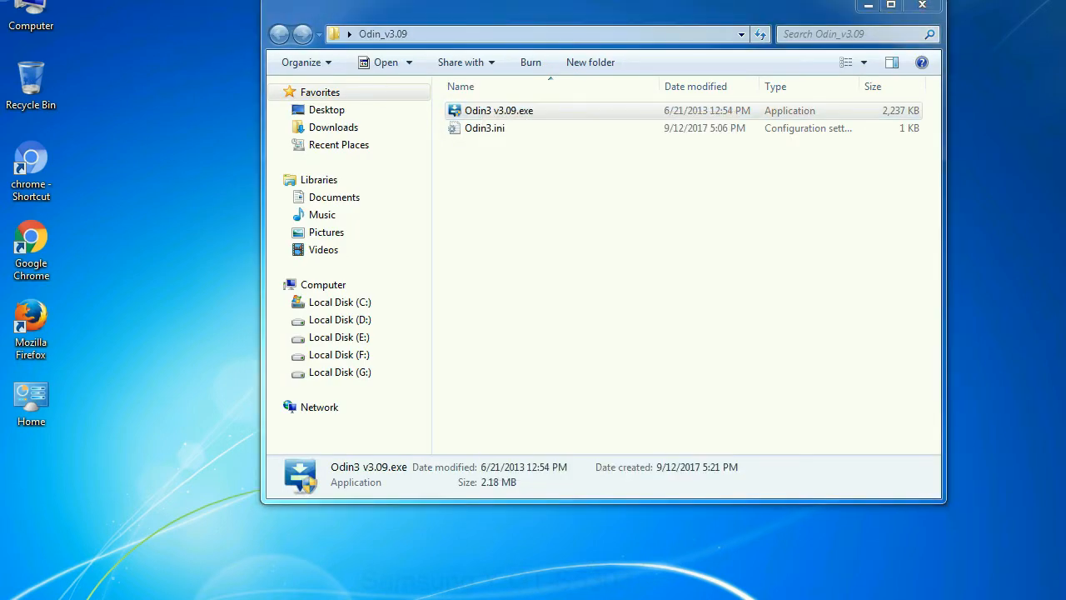
Launch Odin3 v3.09.exe, showing empty ID:COM boxes and no files loaded
{"action": "double_click", "coordinate": [498, 110]}
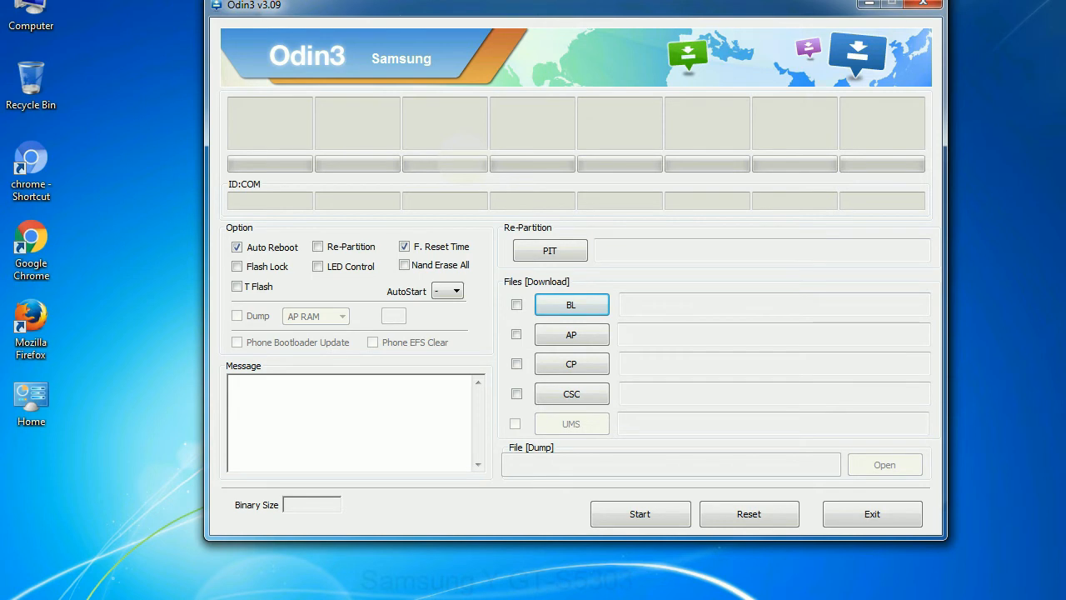
{"action": "left_click", "coordinate": [923, 4]}
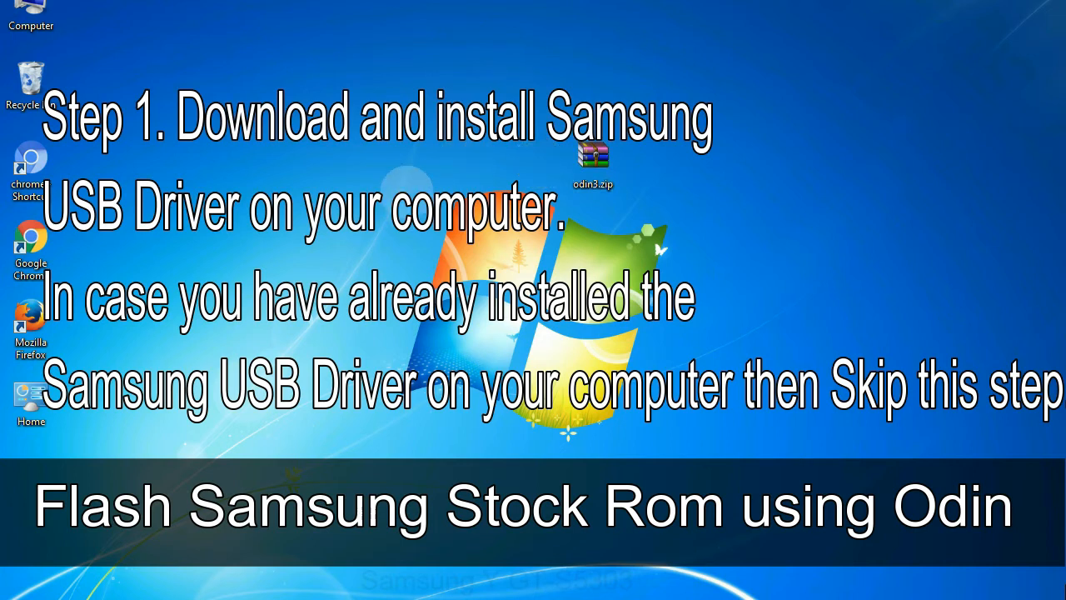
Open the extracted Odin_v3.09 folder on the desktop
{"action": "left_click", "coordinate": [593, 158]}
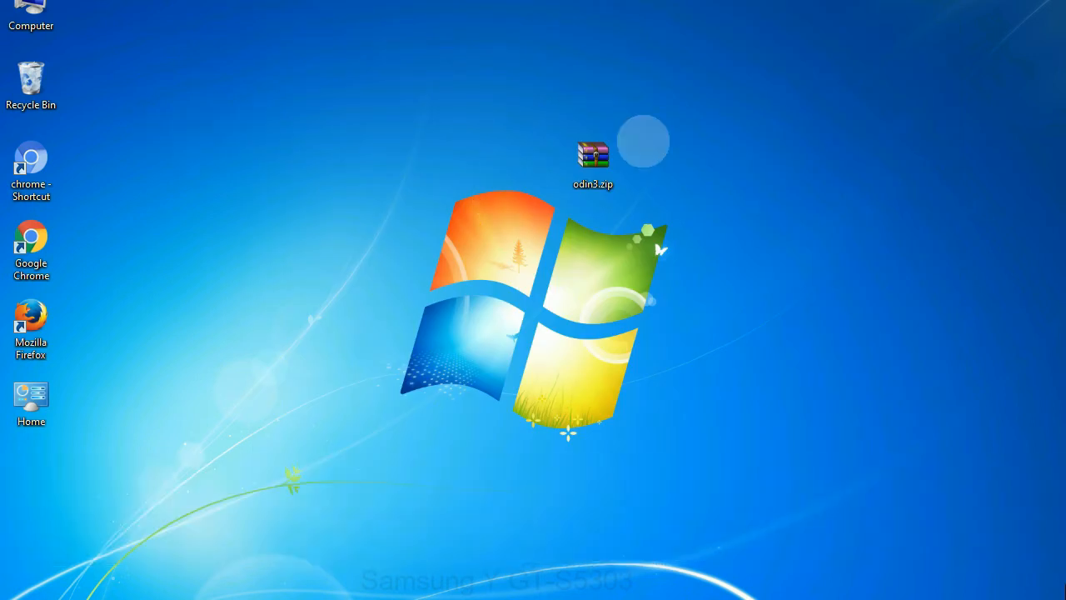
{"action": "double_click", "coordinate": [592, 158]}
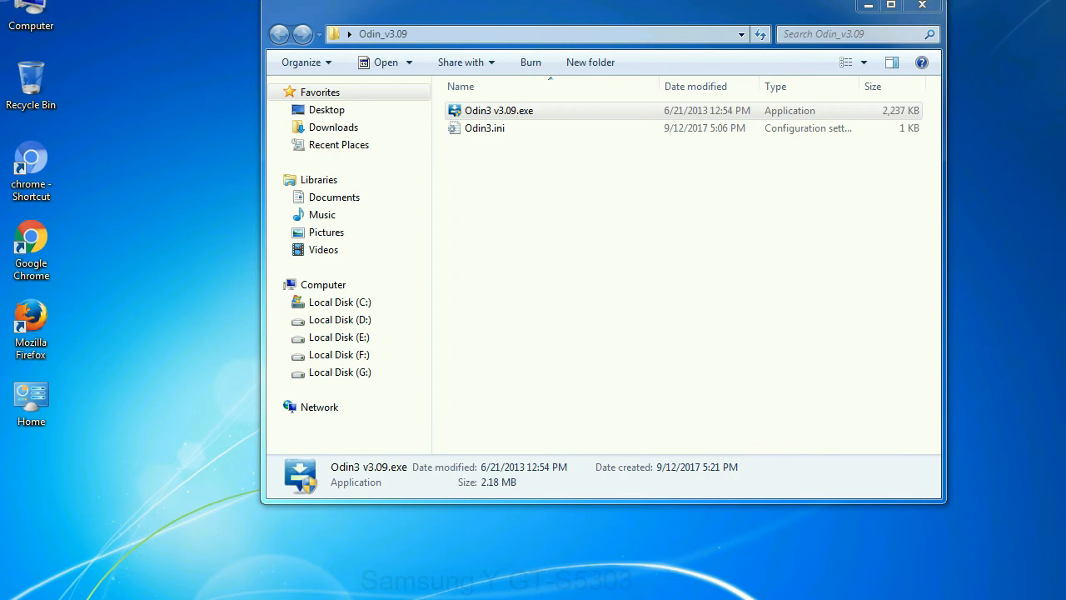
Launch Odin3 v3.09.exe from the Odin_v3.09 folder
{"action": "double_click", "coordinate": [499, 109]}
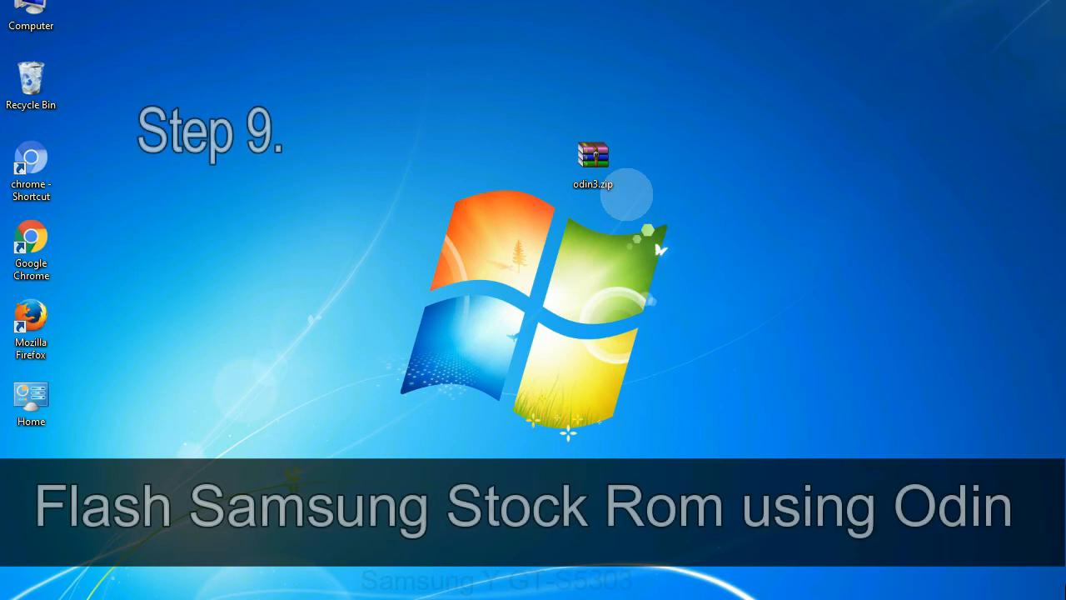
Load the HOME tar.md5 firmware from the Desktop into Odin3's PDA slot
{"action": "left_click", "coordinate": [593, 163]}
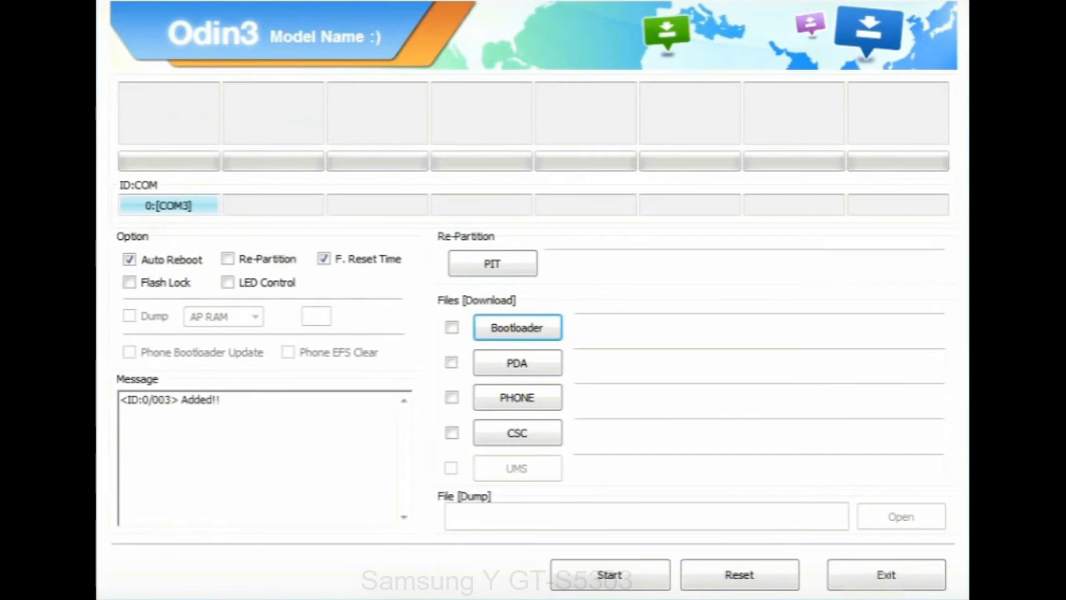
{"action": "left_click", "coordinate": [517, 363]}
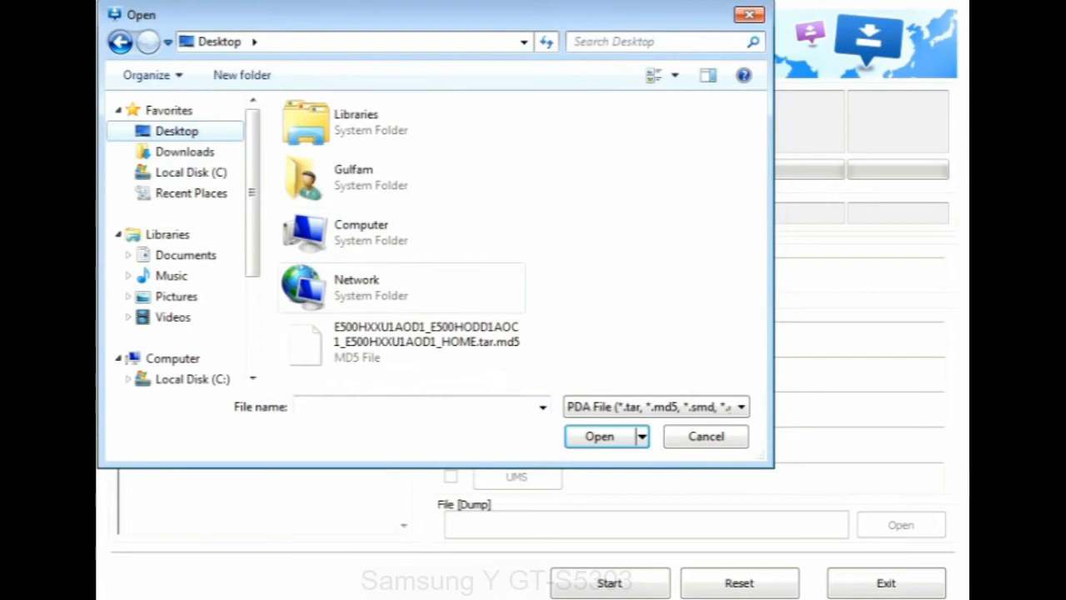
{"action": "left_click", "coordinate": [599, 435]}
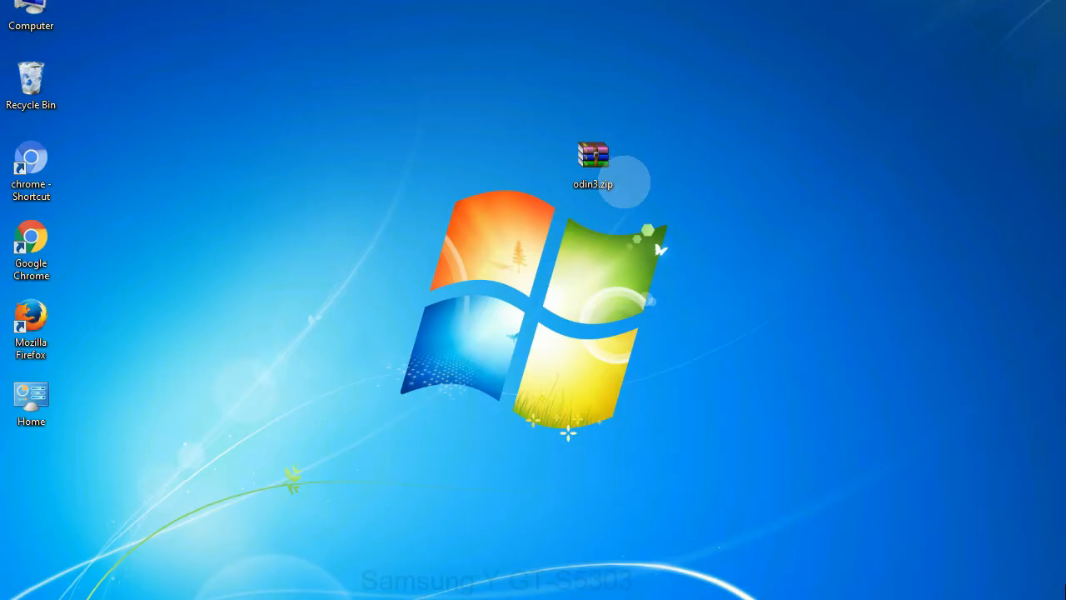
Start flashing the HOME firmware to the phone on COM3, writing the SYSTEM partition
{"action": "left_click", "coordinate": [592, 158]}
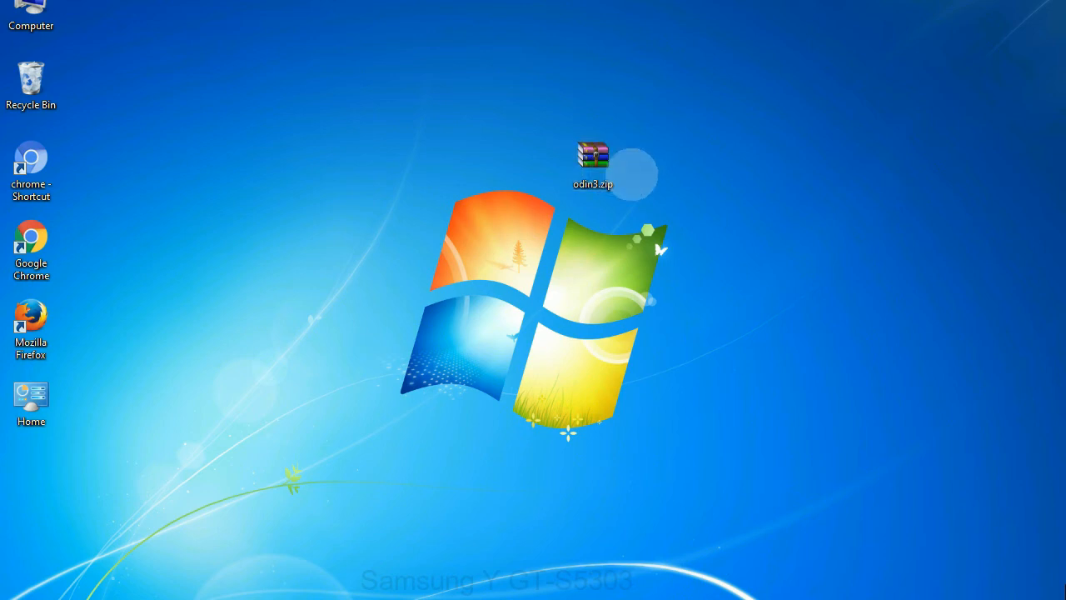
{"action": "left_click", "coordinate": [593, 164]}
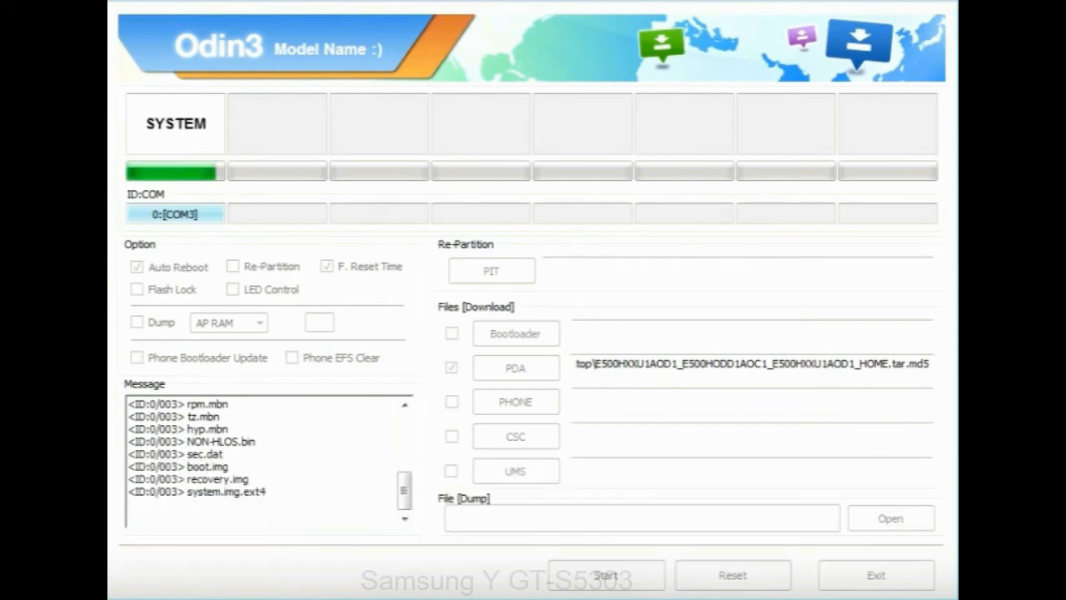
{"action": "left_click", "coordinate": [606, 575]}
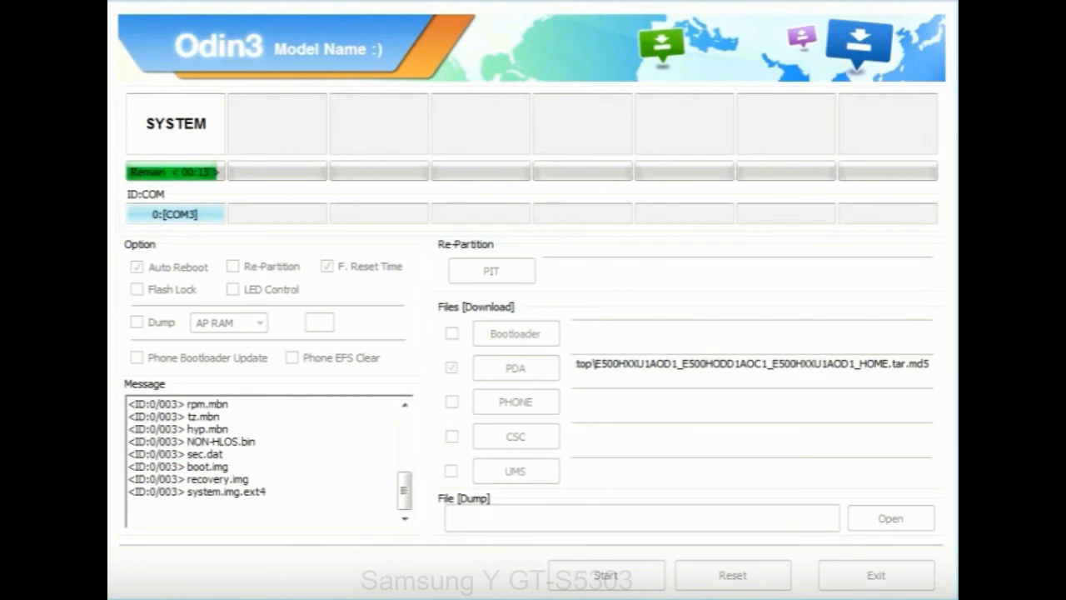